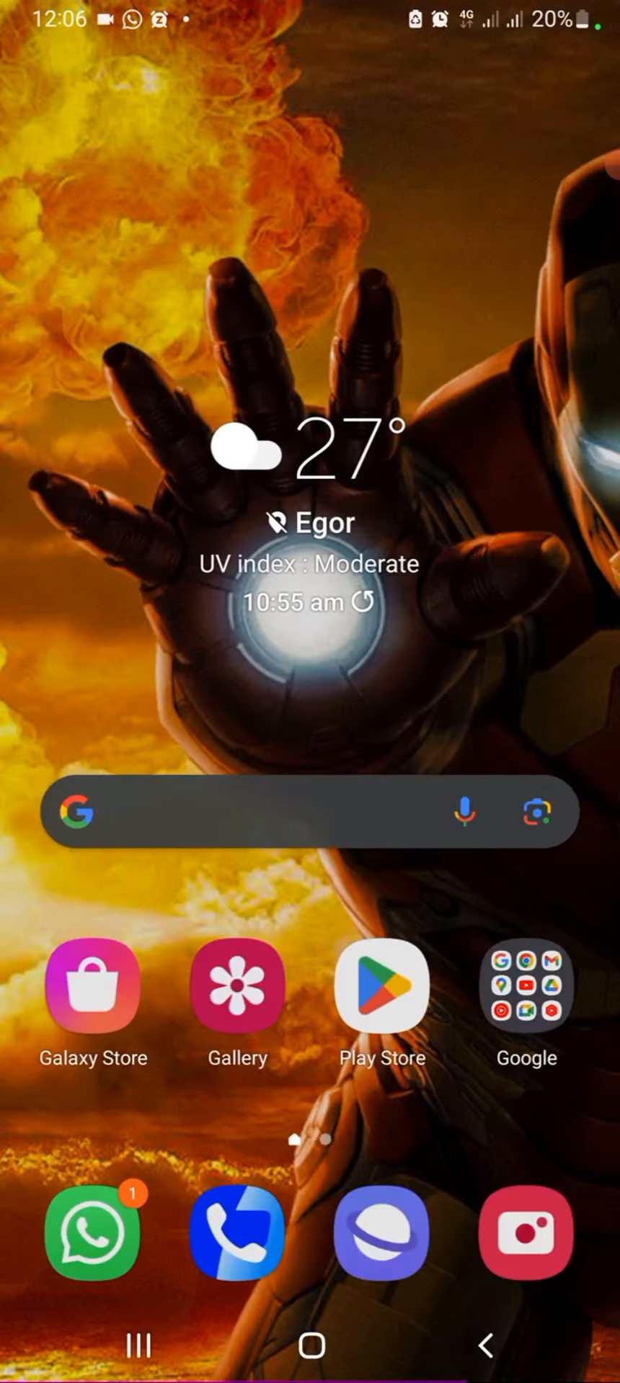
# Scroll the Project list to the completed Colend airdrop card
pyautogui.scroll(3)
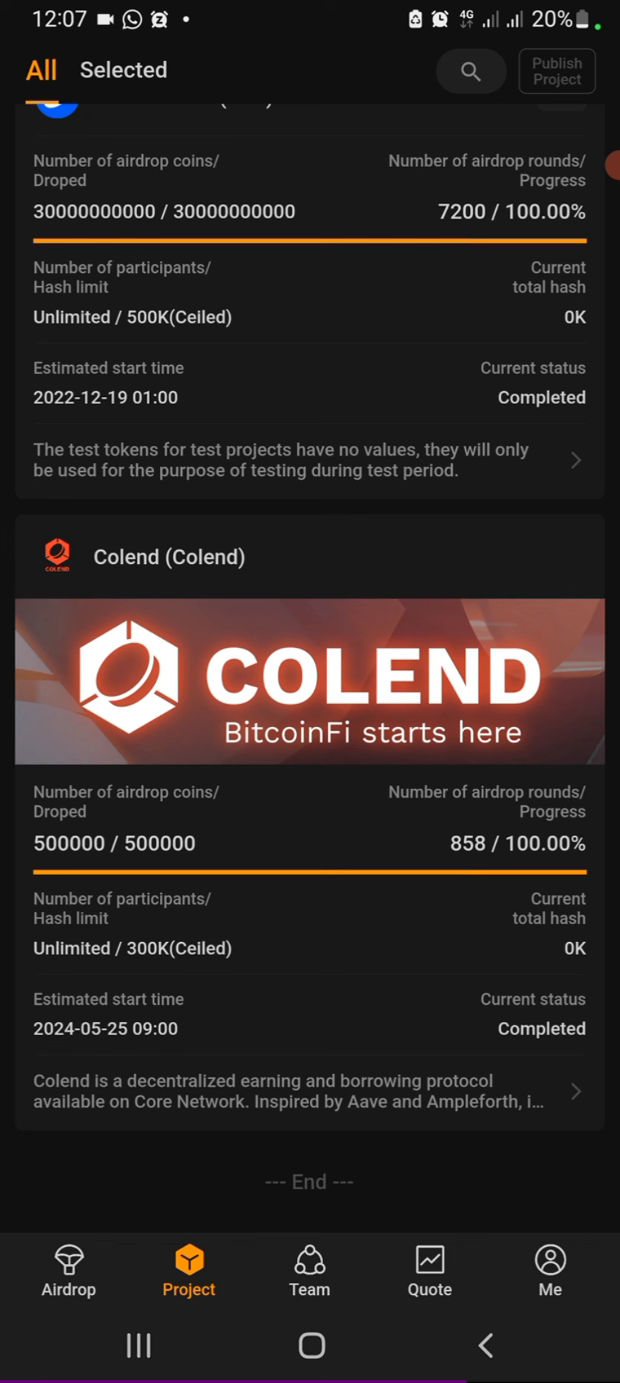
# From Me > My Assets, show the Colend asset with its ~0.6036 balance and no records
pyautogui.click(548, 1261)
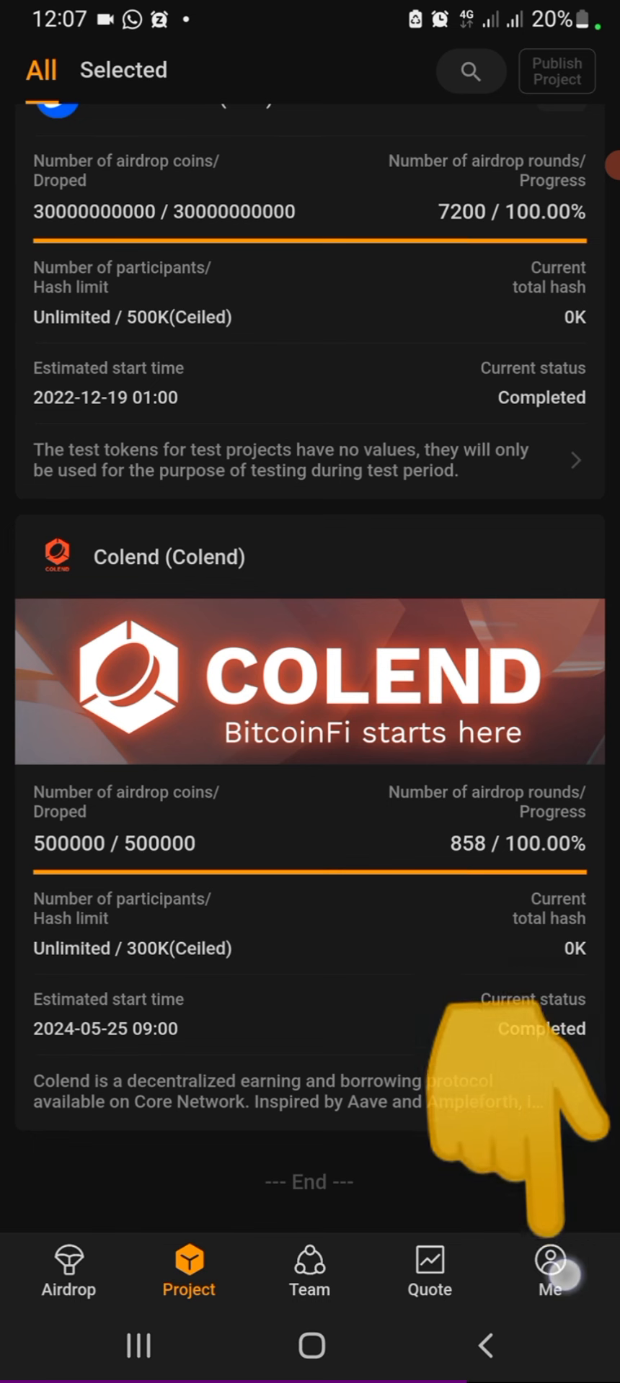
pyautogui.click(549, 1261)
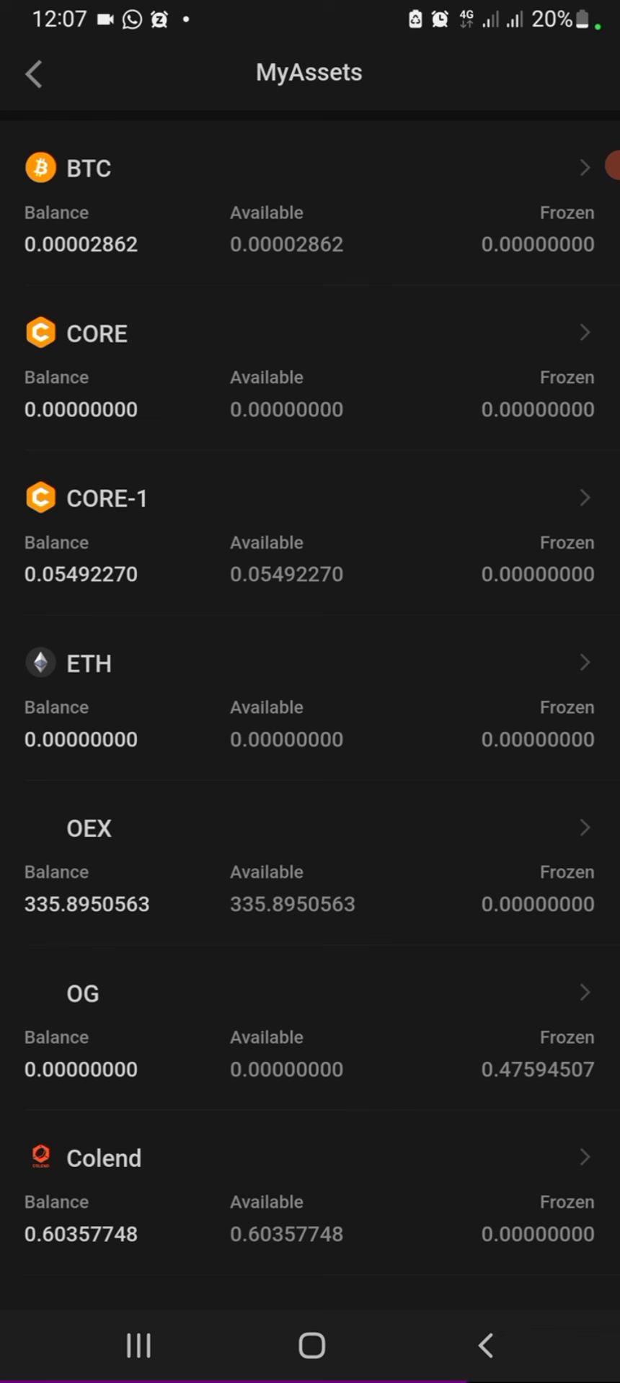
pyautogui.scroll(-3)
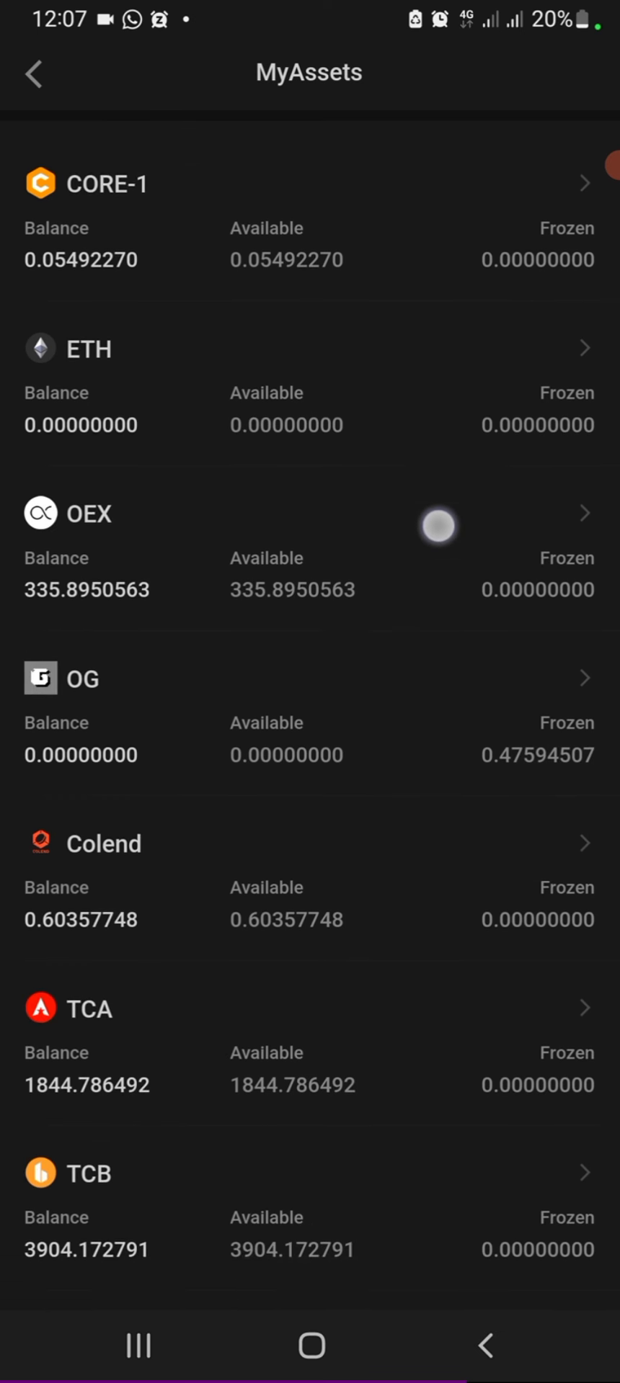
pyautogui.click(105, 843)
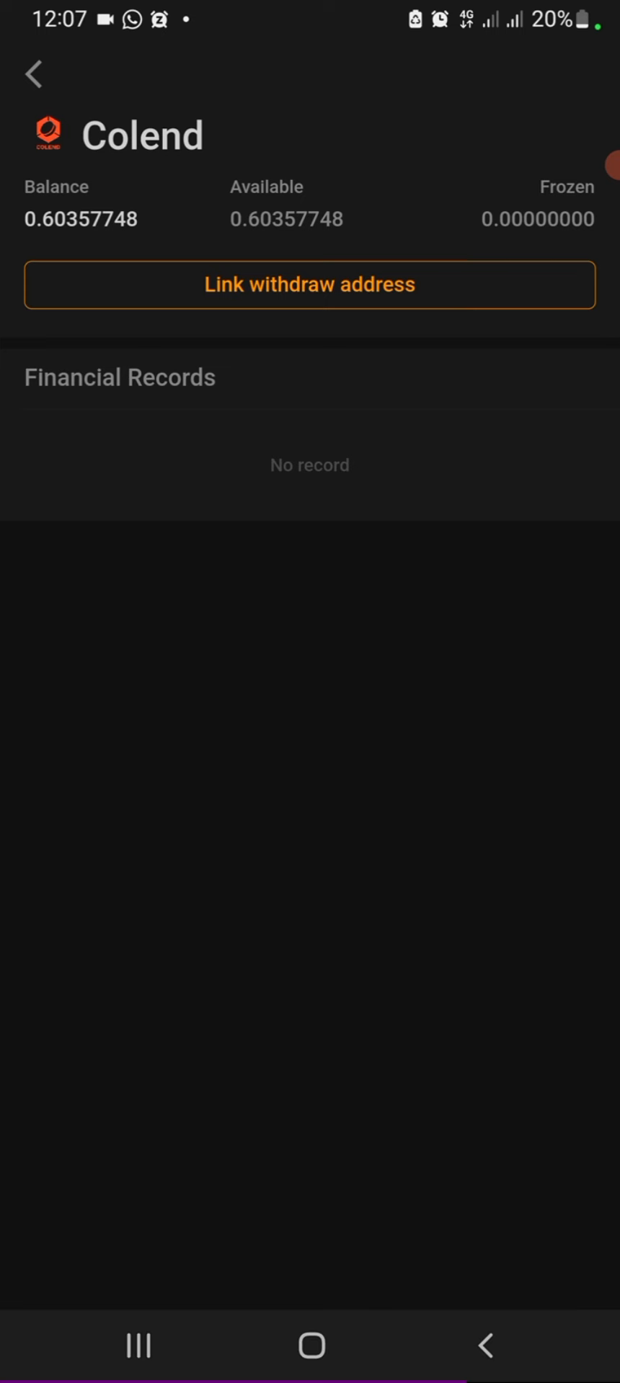
# Fill the Colend withdraw form with the EVM address and asset password and submit it for linking
pyautogui.click(309, 284)
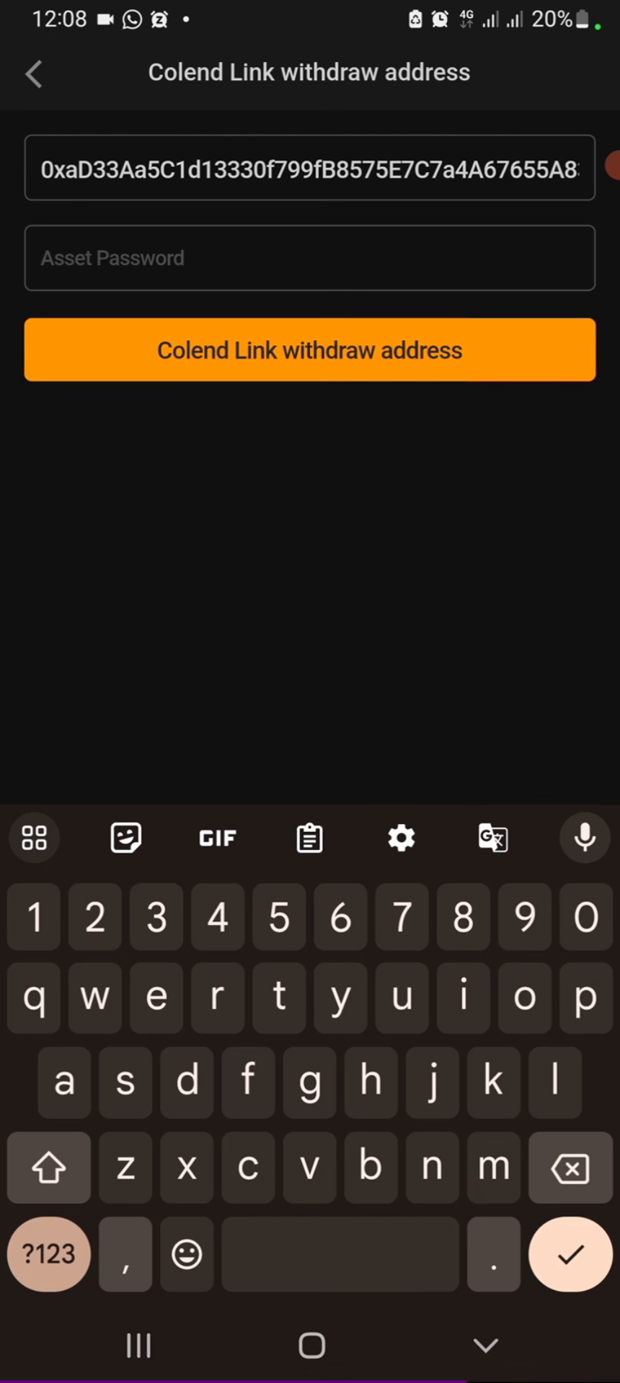
pyautogui.click(390, 169)
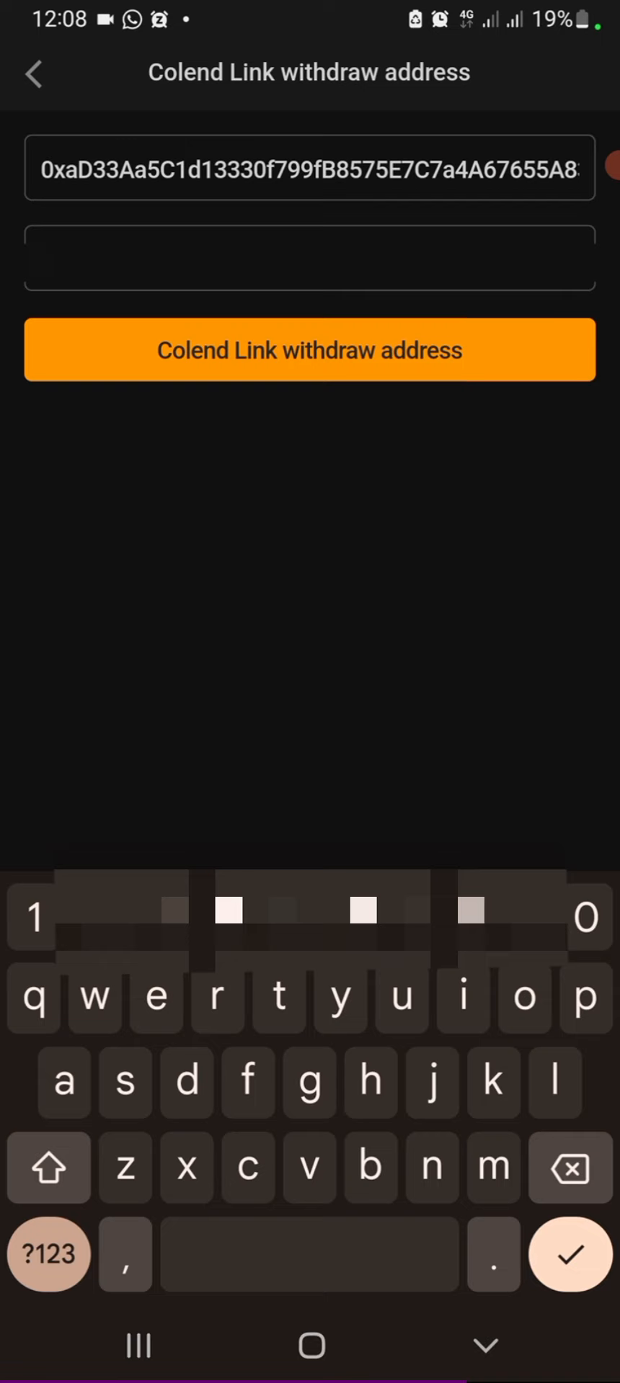
pyautogui.click(308, 350)
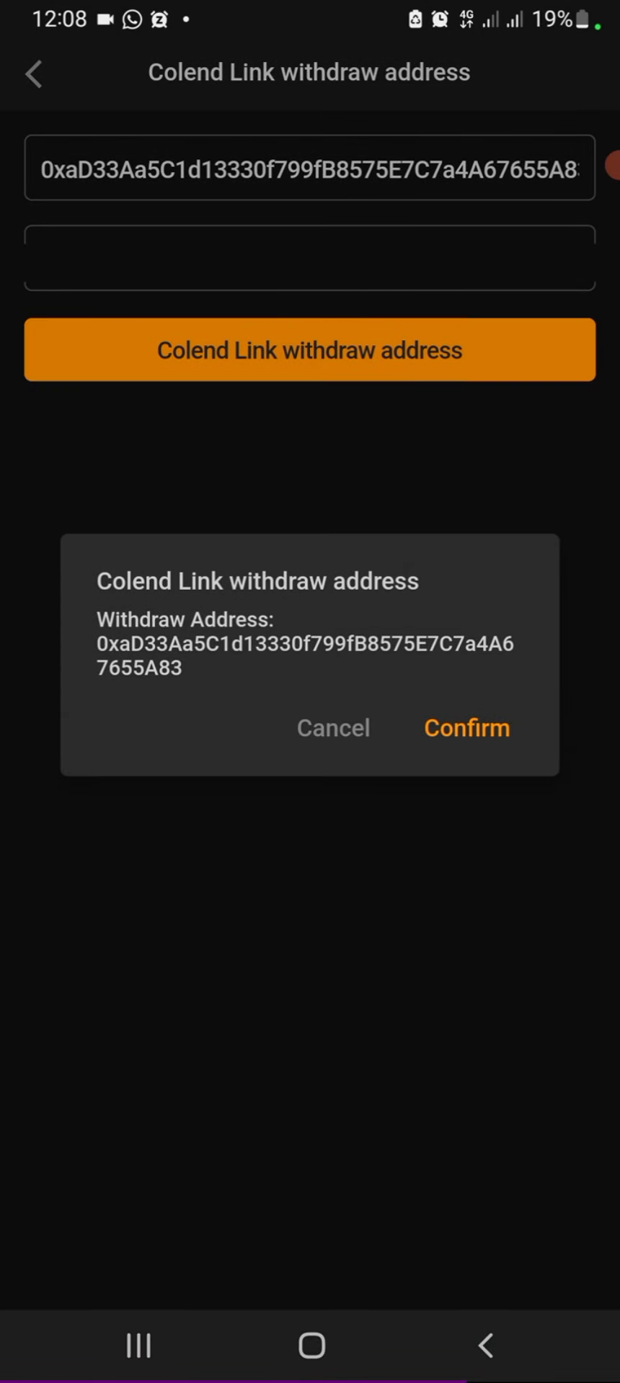
# Confirm the displayed withdraw address with the asset password, then leave for Gmail to get the code
pyautogui.write('••••••')
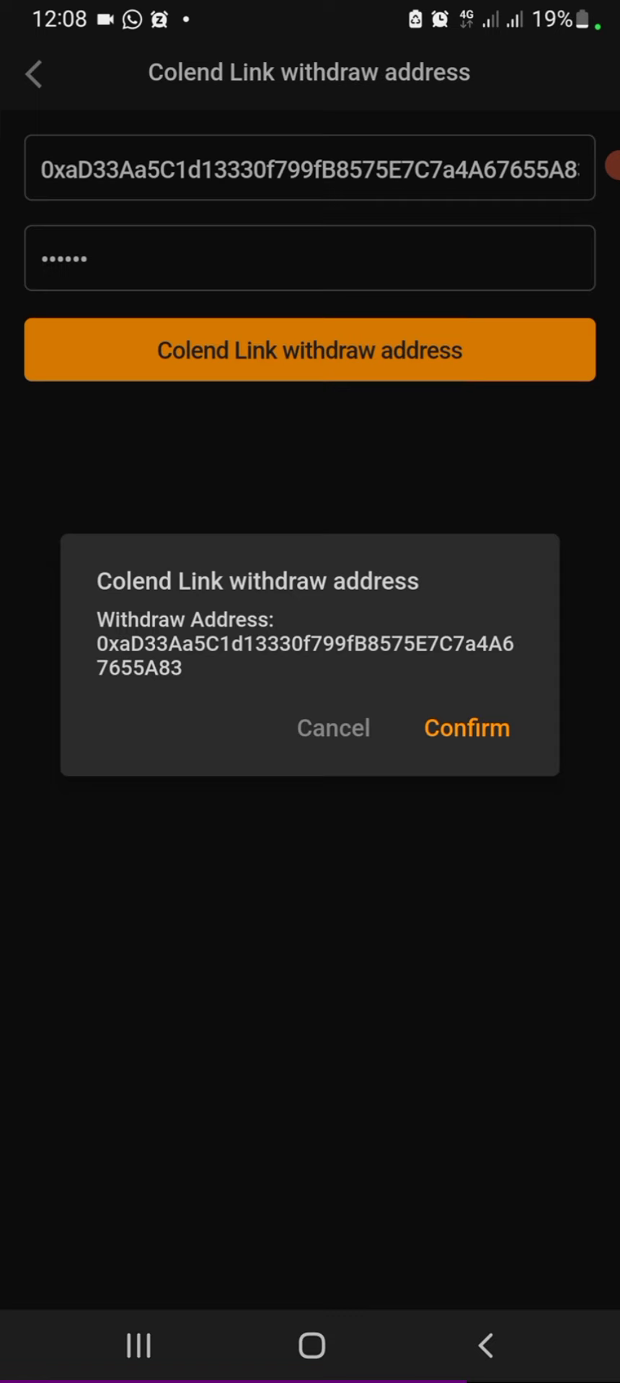
pyautogui.click(466, 728)
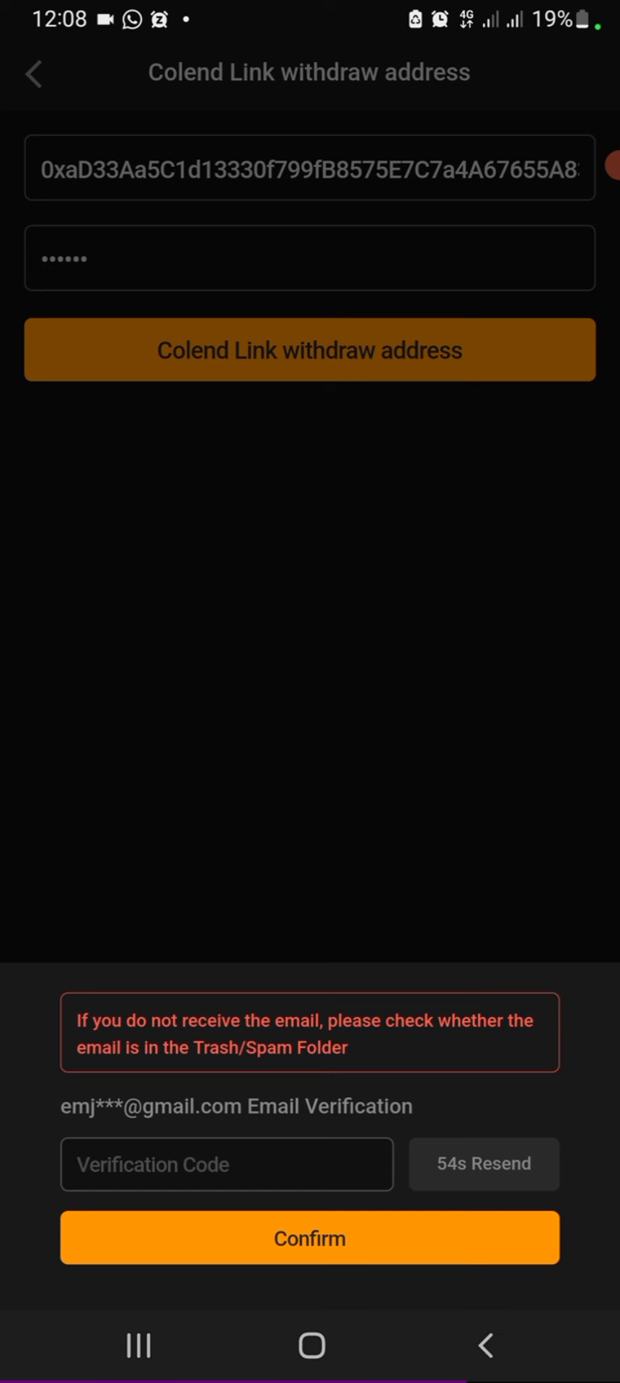
pyautogui.press('HOME')
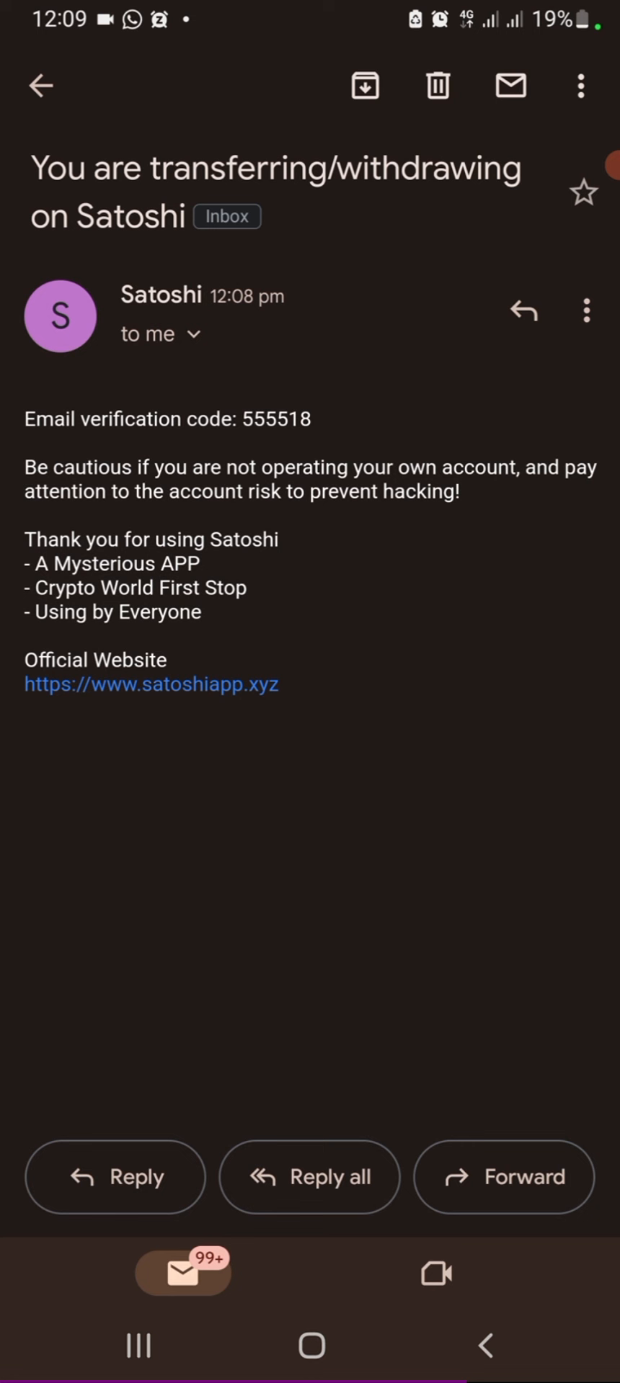
pyautogui.doubleClick(277, 420)
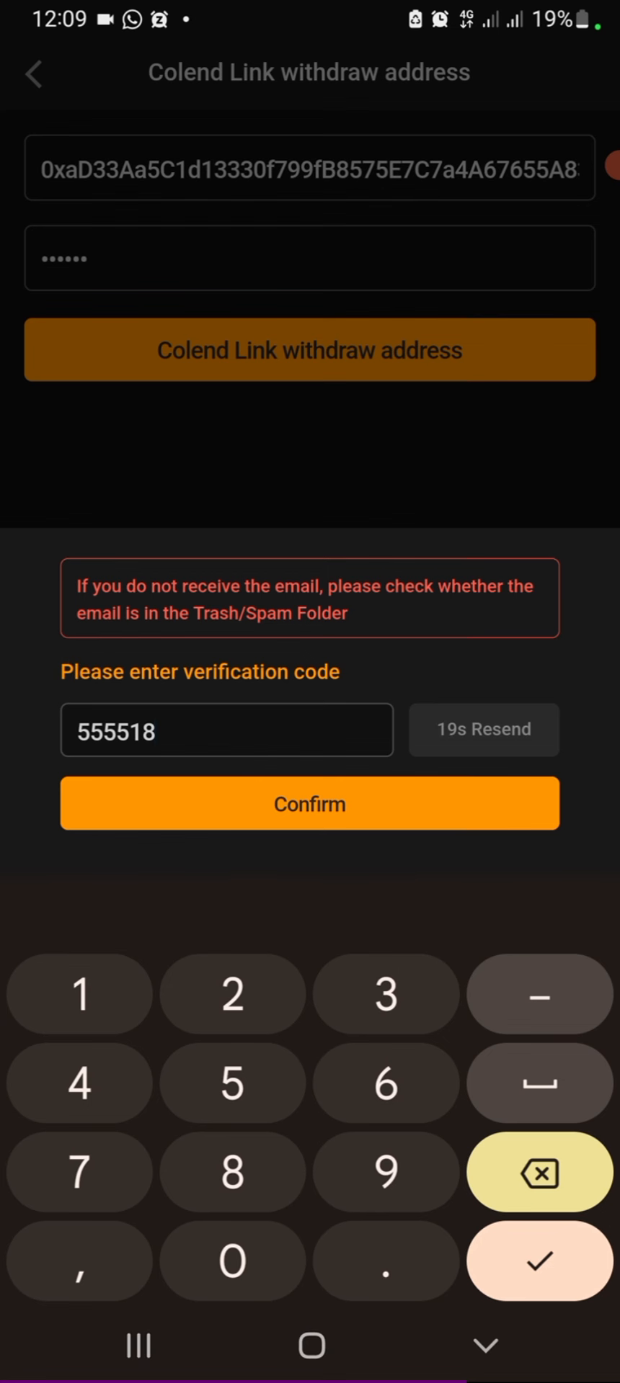
pyautogui.click(309, 803)
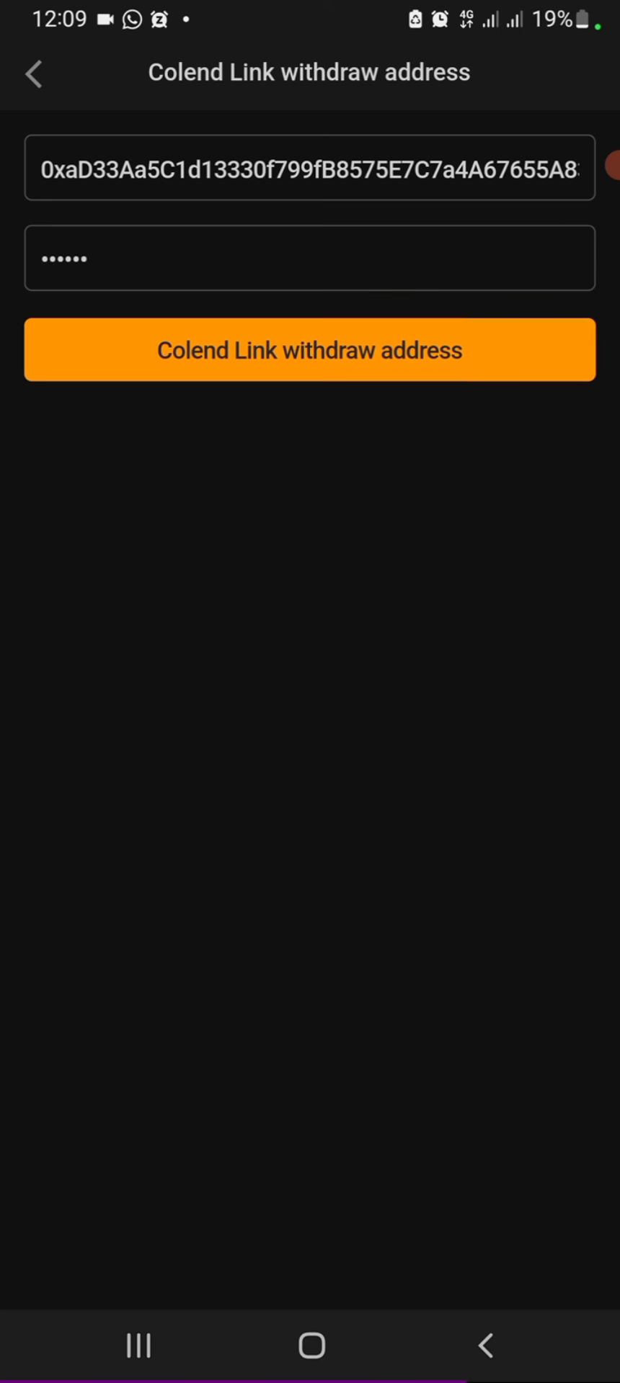
# Resubmit and confirm the Colend withdraw address, dismiss the success dialog and go back to My Assets
pyautogui.click(310, 350)
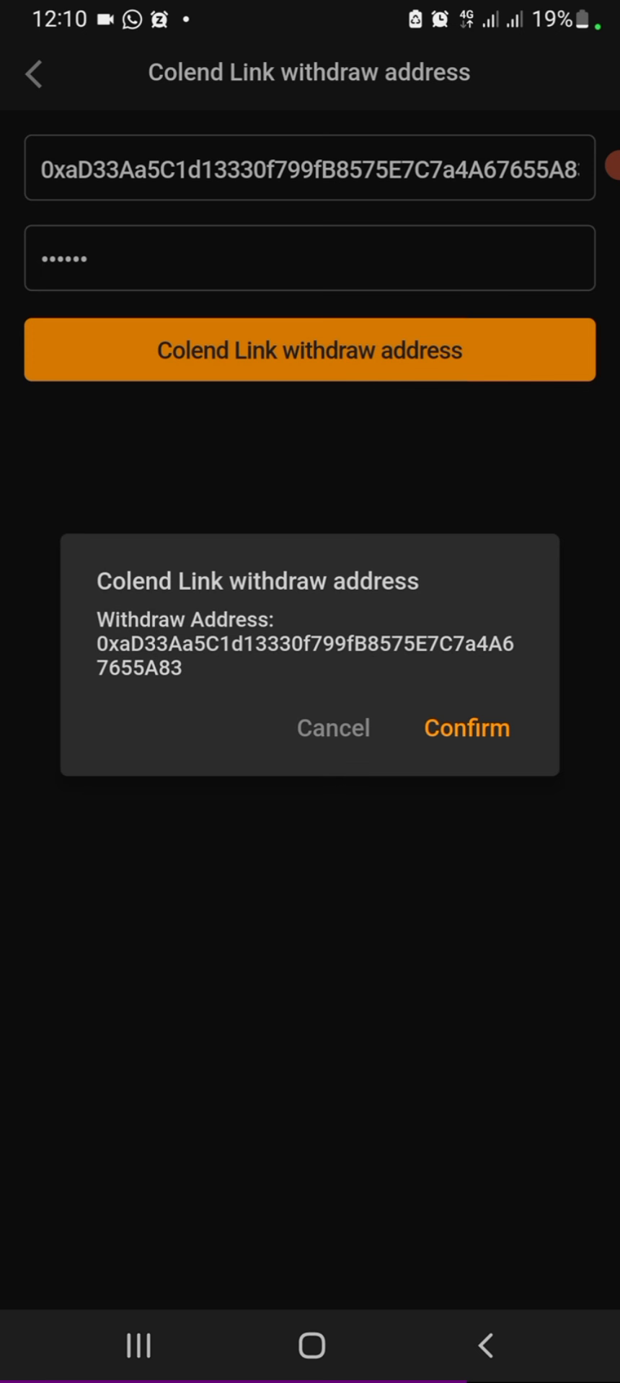
pyautogui.click(466, 728)
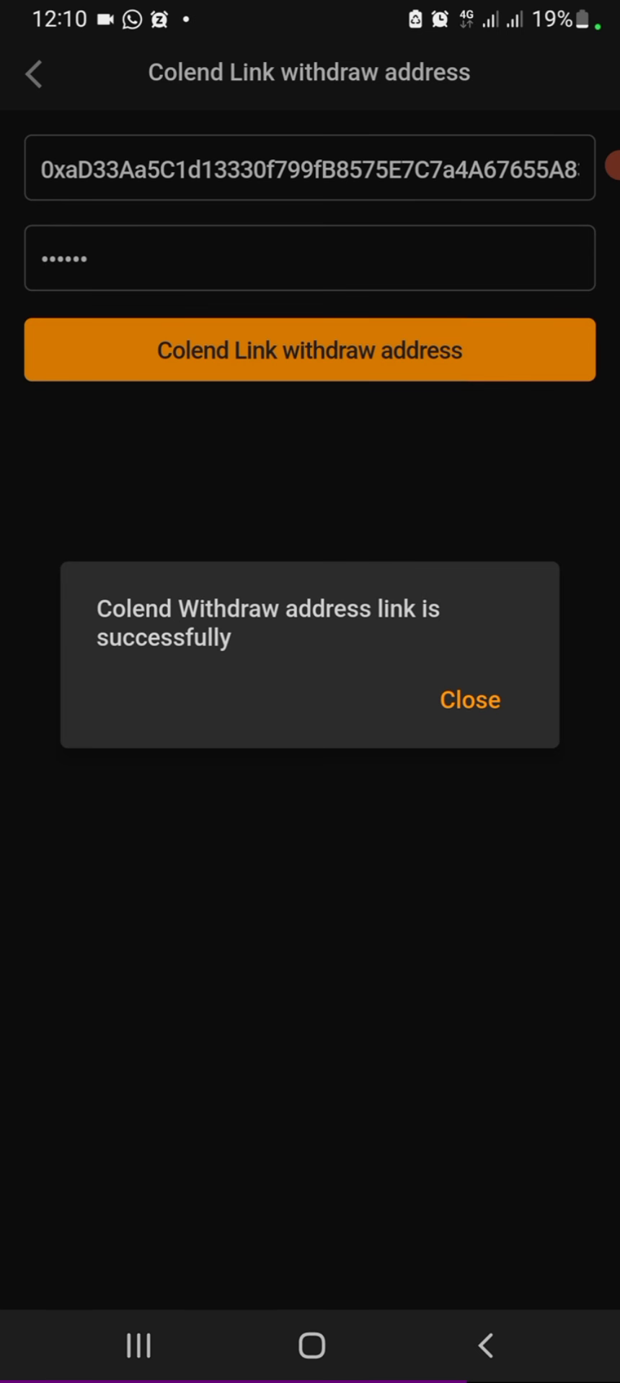
pyautogui.click(469, 699)
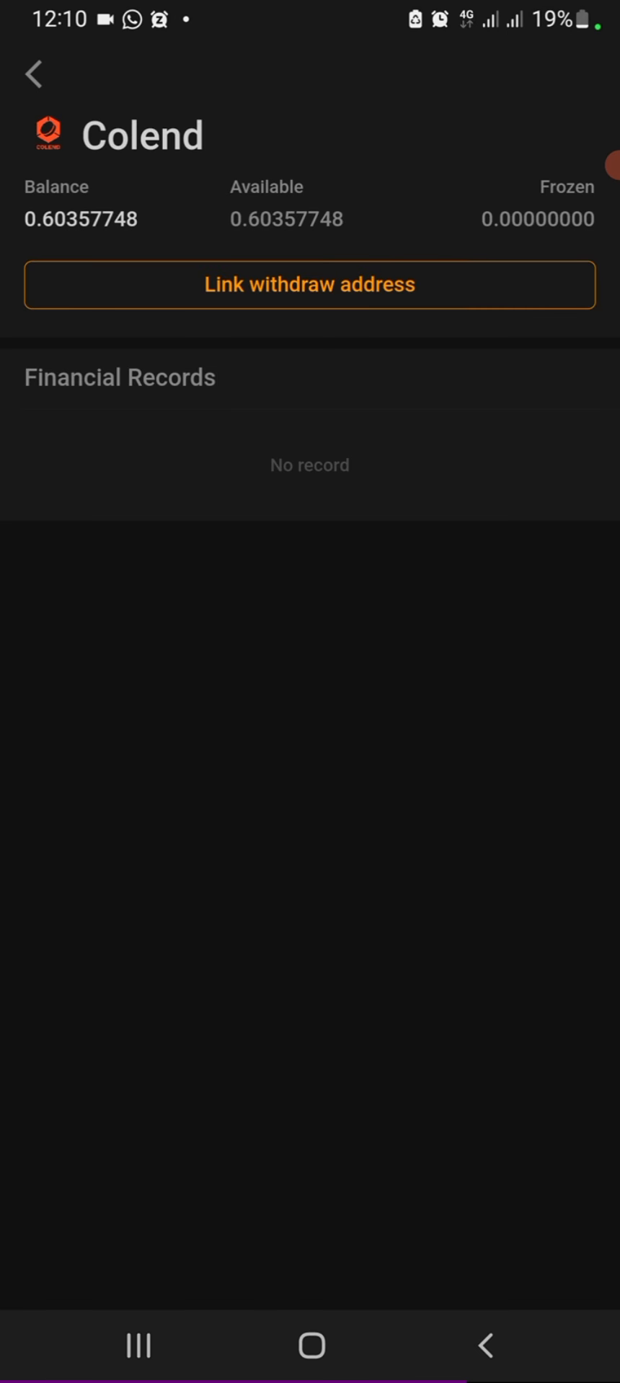
pyautogui.click(33, 76)
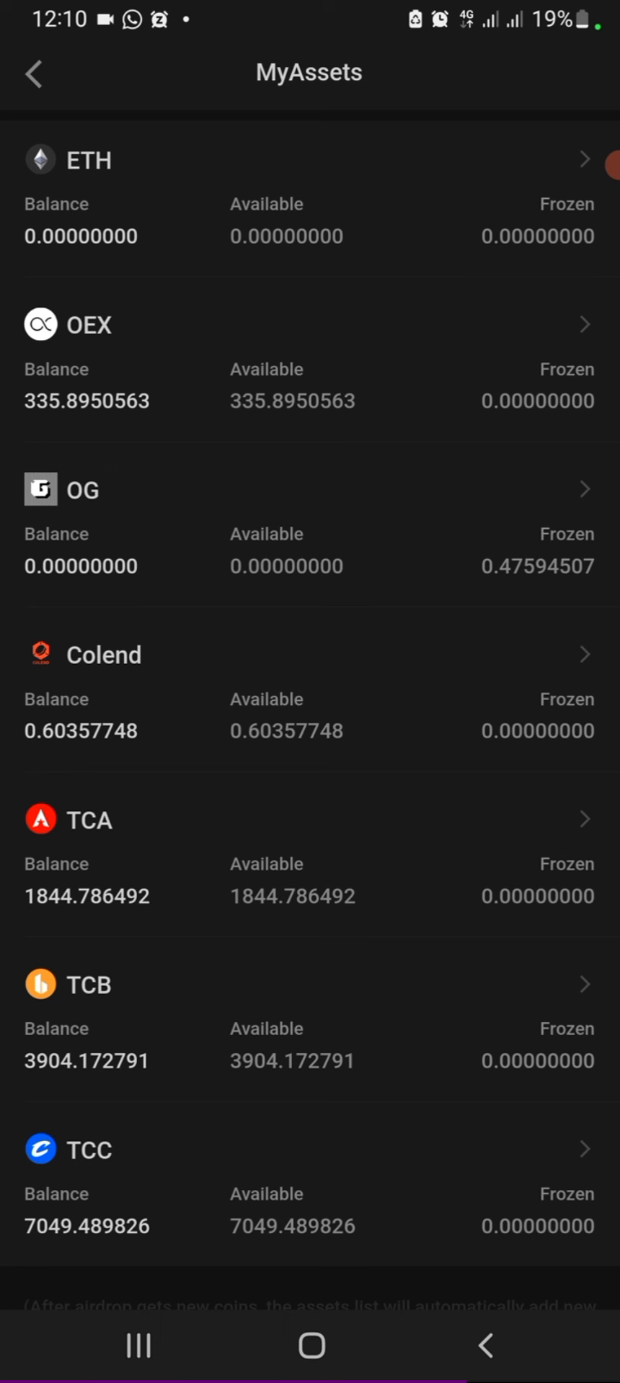